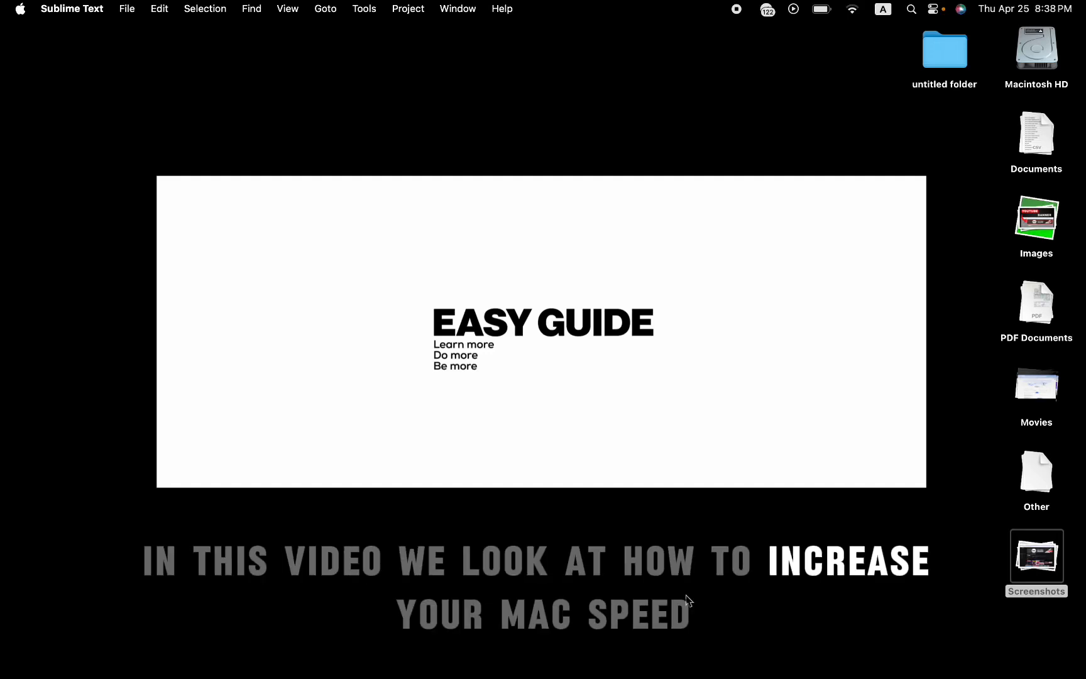
# - Launch System Settings, which opens on the Appearance page
pyautogui.click(223, 656)
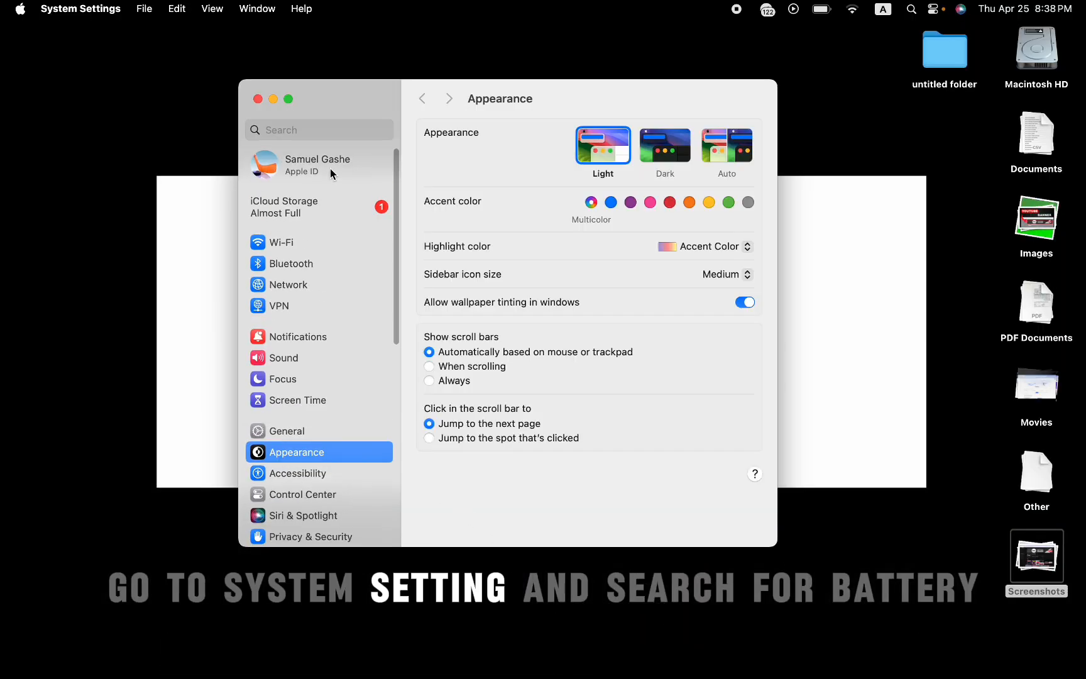
# - Find Battery via search 'ba' and confirm Low Power Mode stays on Never, then clear the search
pyautogui.write('ba')
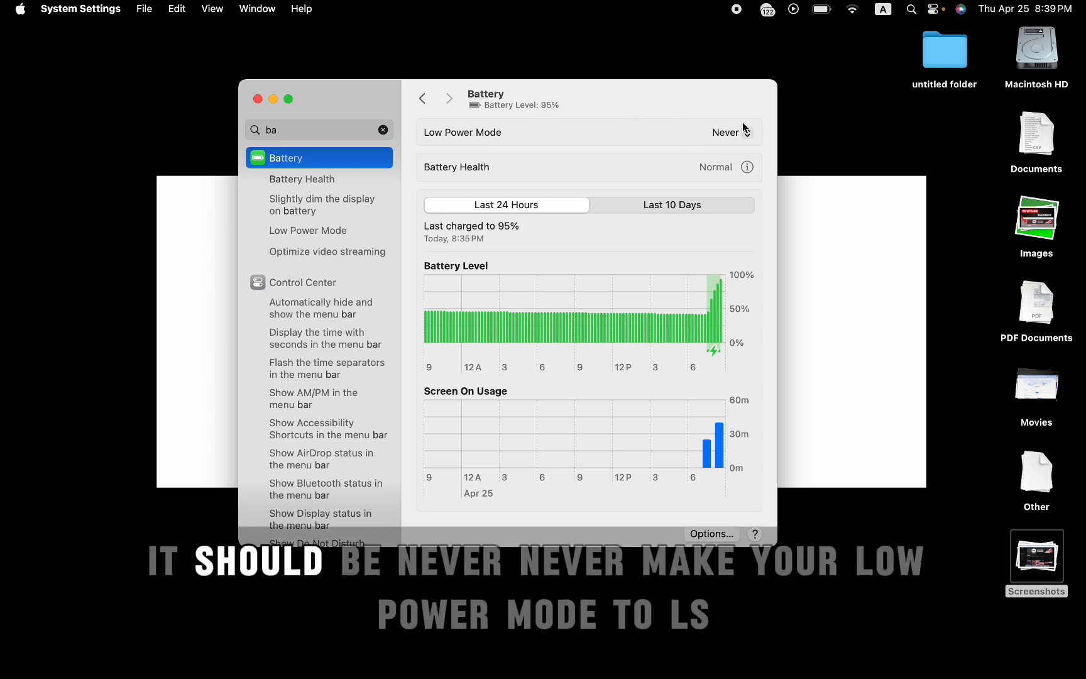
pyautogui.click(729, 132)
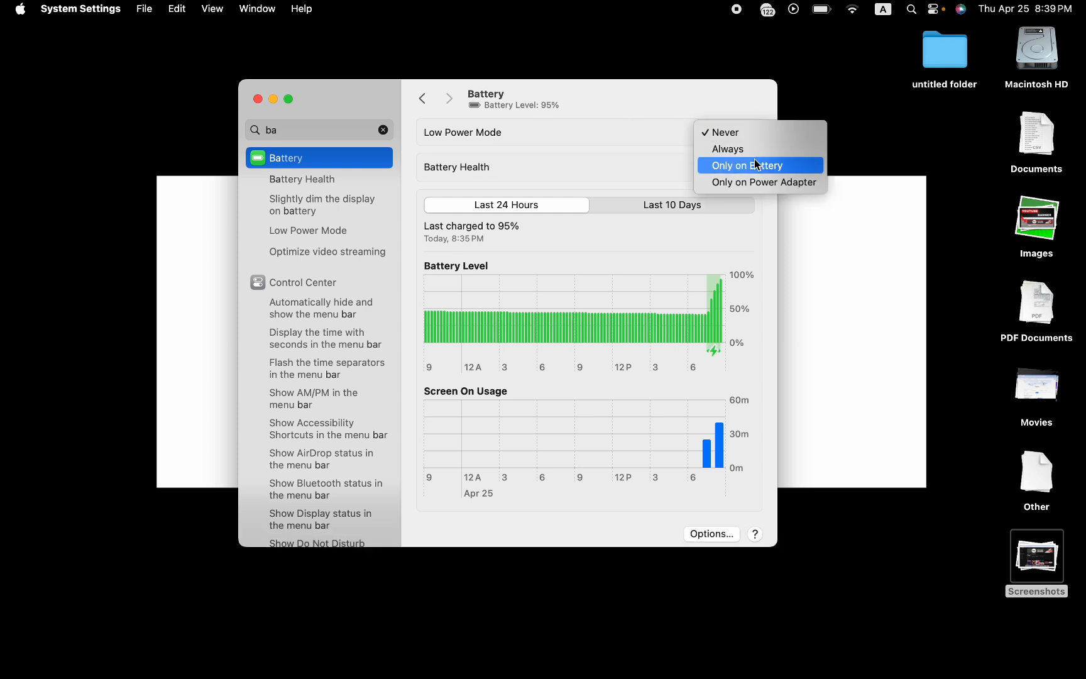
pyautogui.moveTo(728, 149)
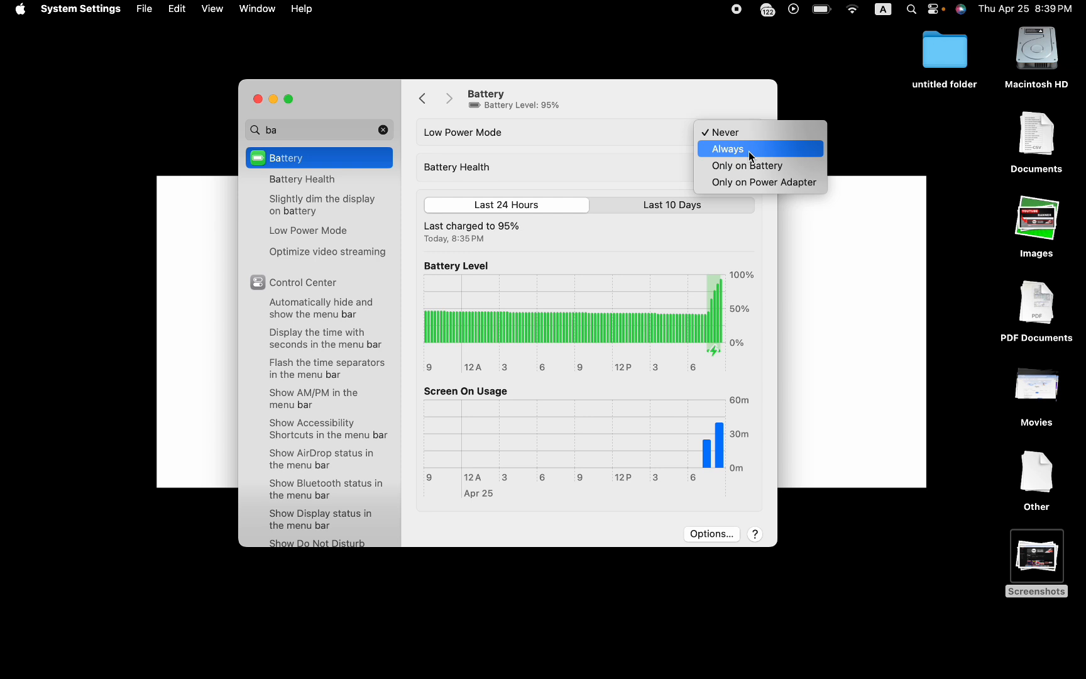
pyautogui.click(724, 132)
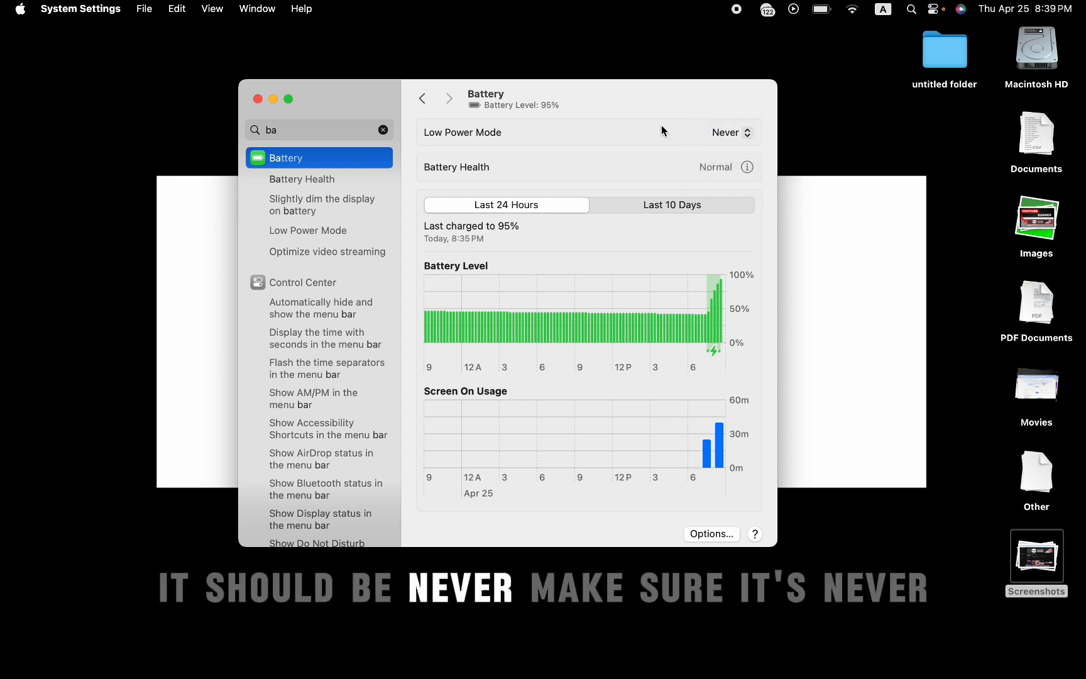
pyautogui.click(382, 129)
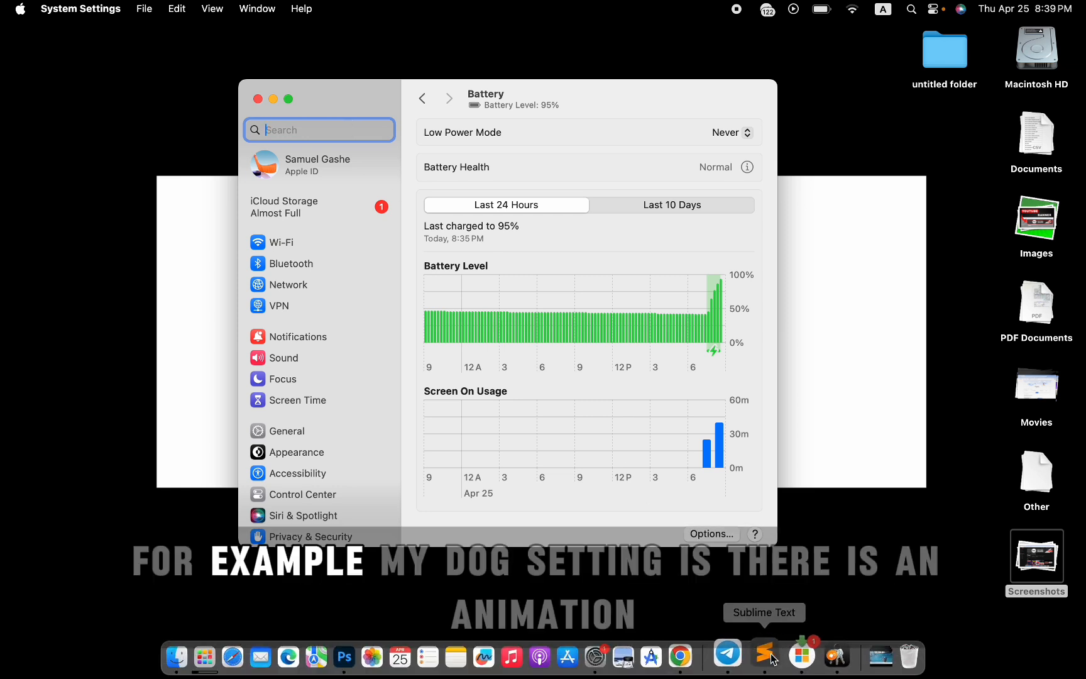
pyautogui.click(764, 655)
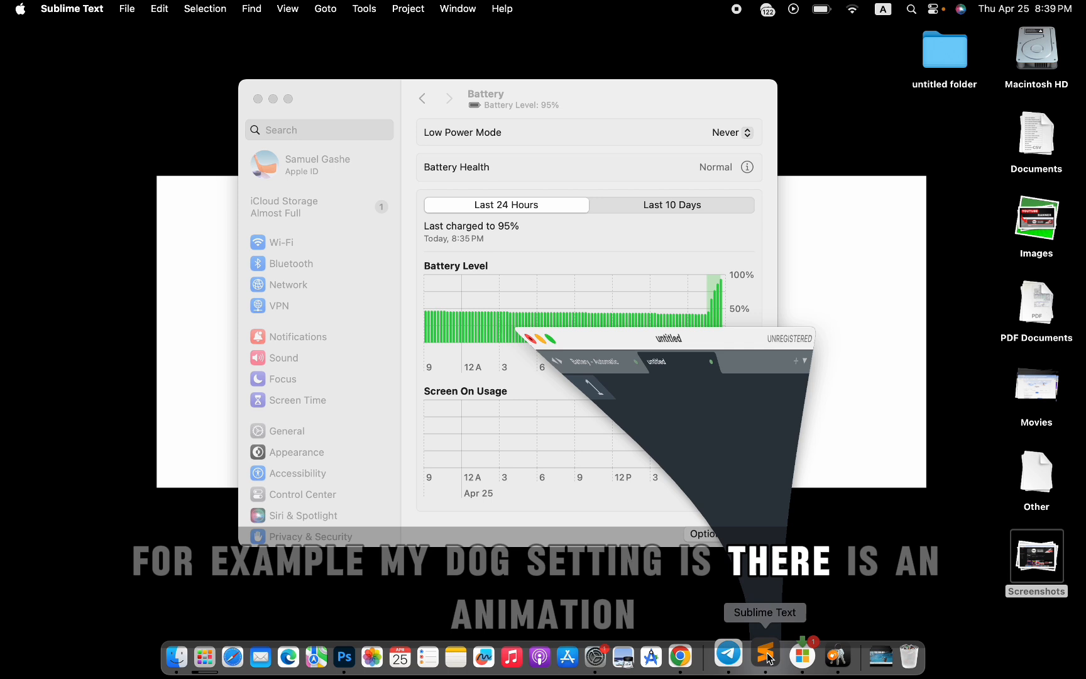
pyautogui.click(765, 655)
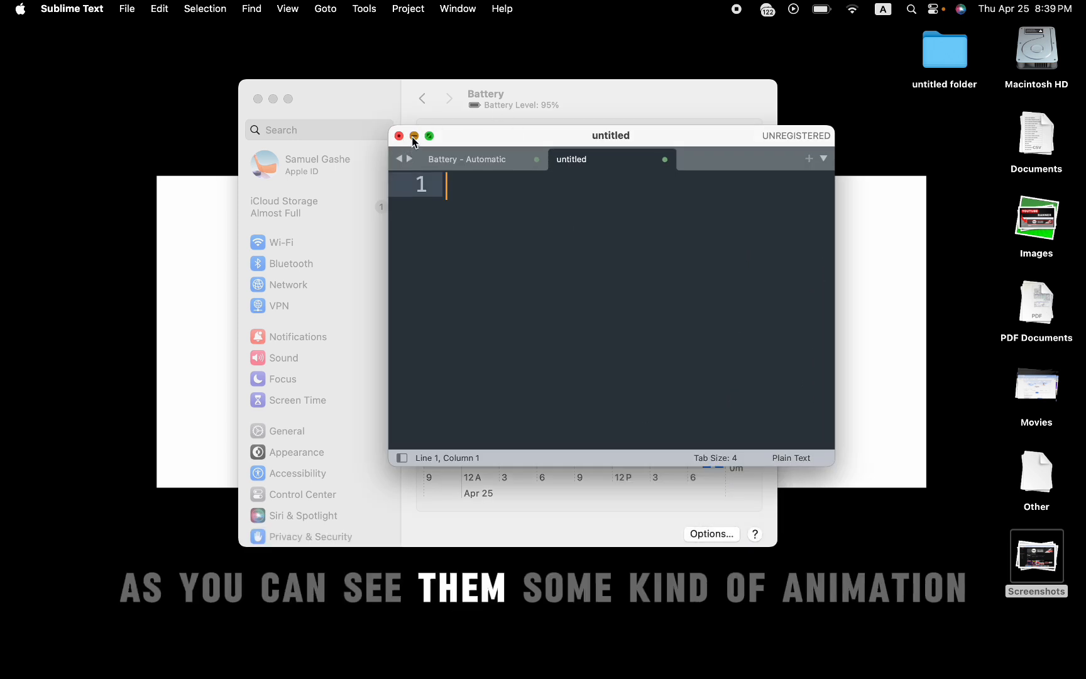
pyautogui.click(399, 136)
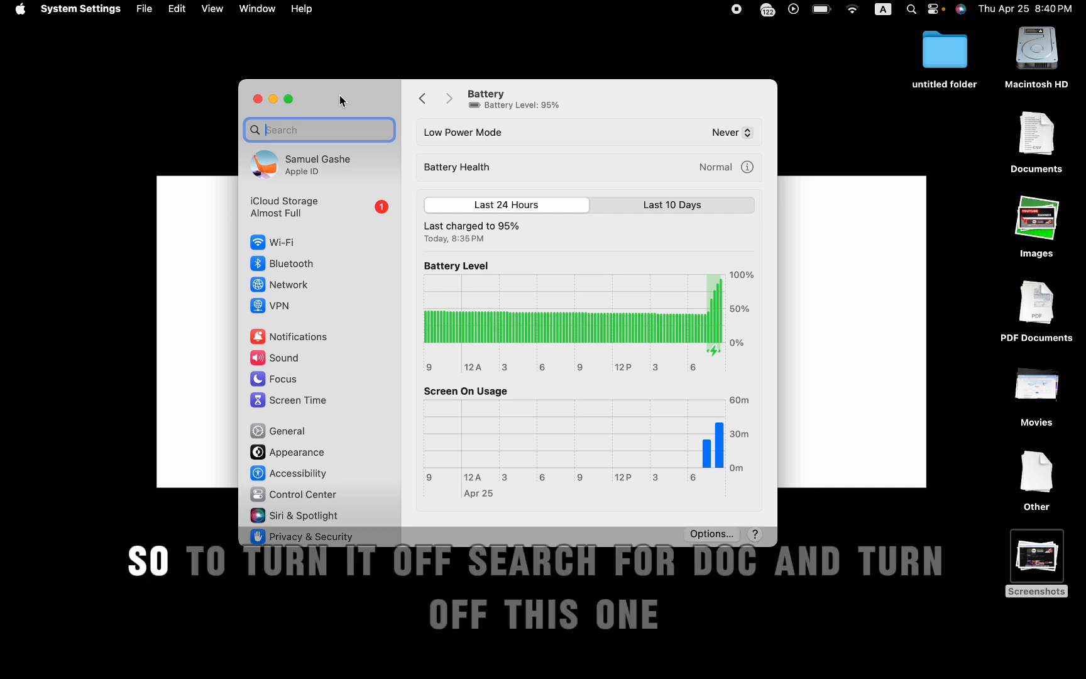
# - Find Dock settings via search 'doc' and set 'Minimize windows using' to Scale Effect
pyautogui.write('doc')
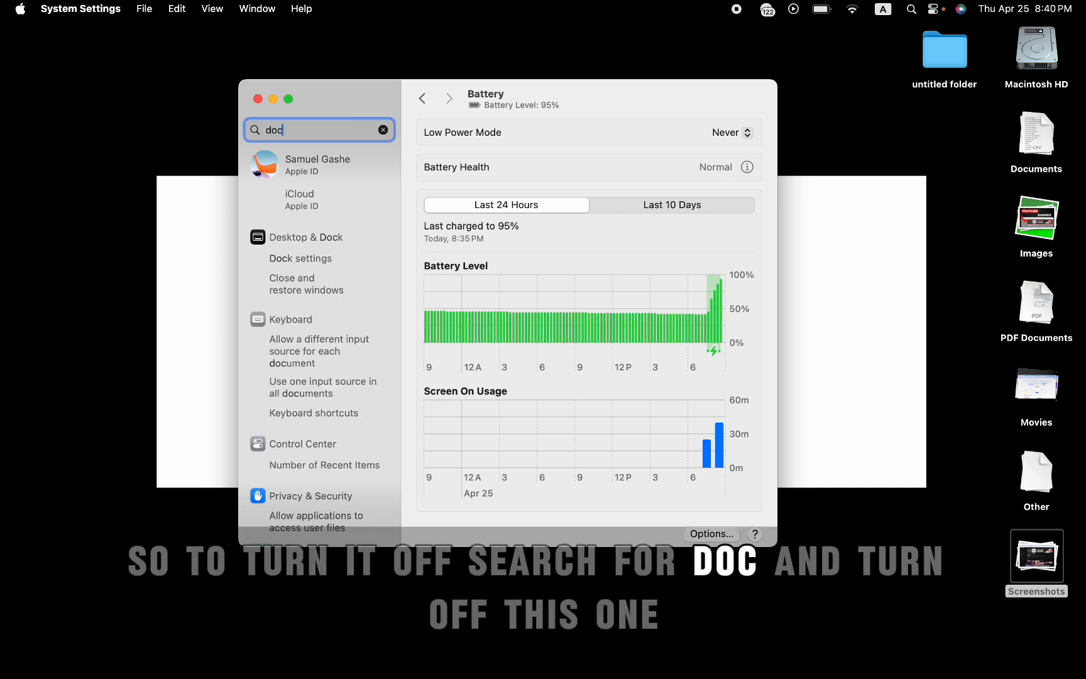
pyautogui.click(301, 257)
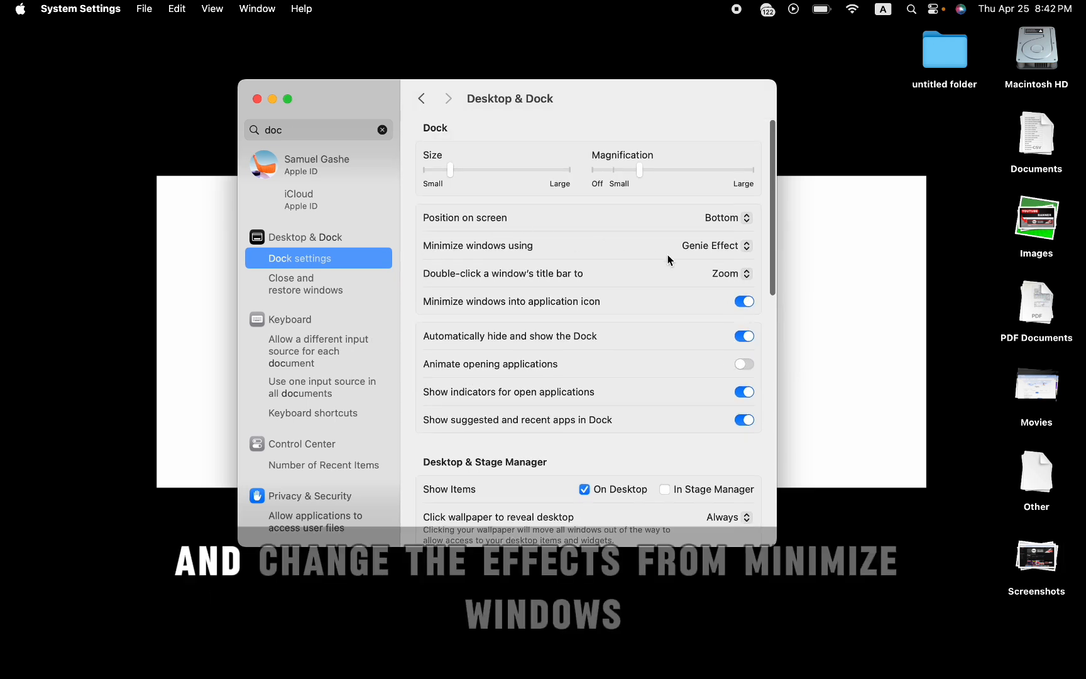
pyautogui.moveTo(624, 251)
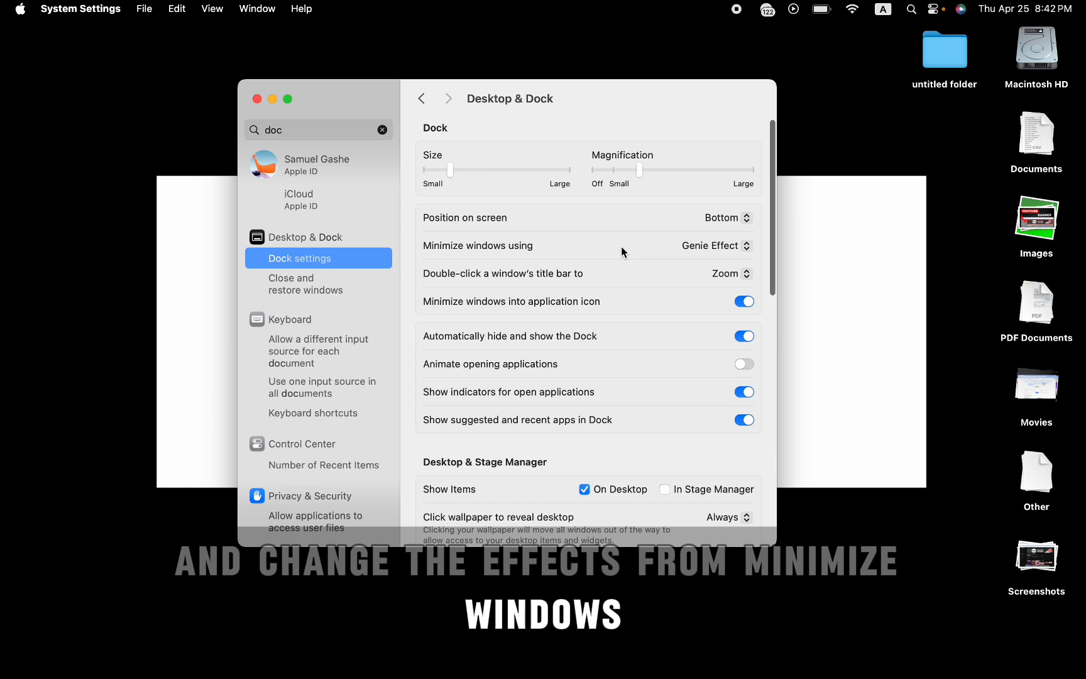
pyautogui.click(715, 245)
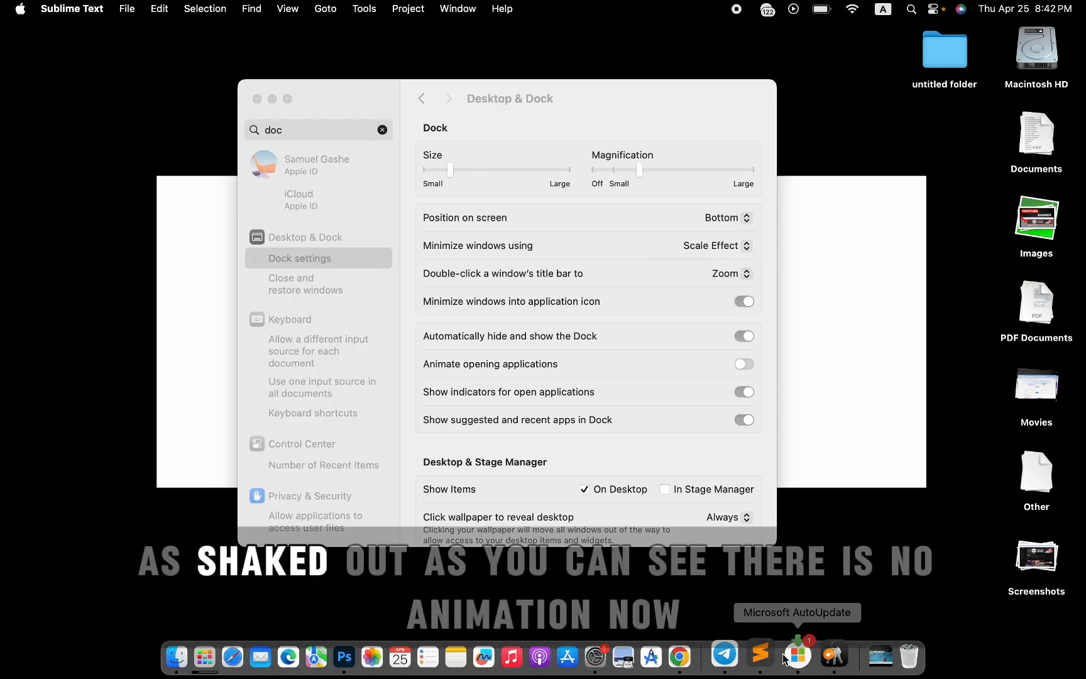
pyautogui.click(759, 656)
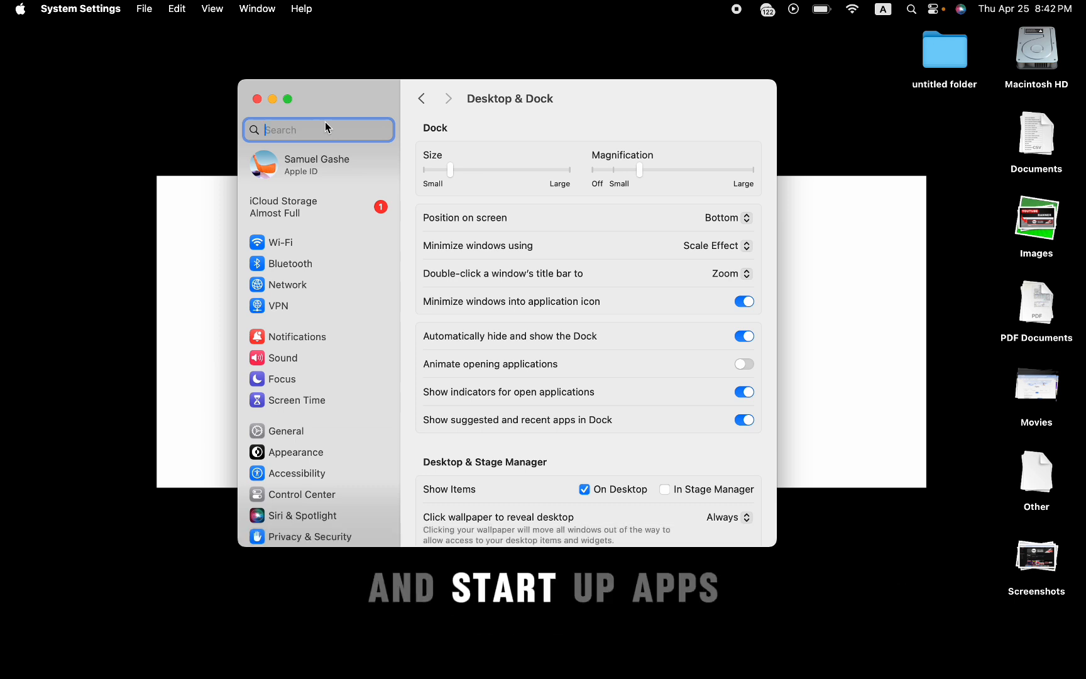
# - In Login Items, remove AnyTransToolHelpers.app and Android File Transfer Agent from Open at Login
pyautogui.write('login')
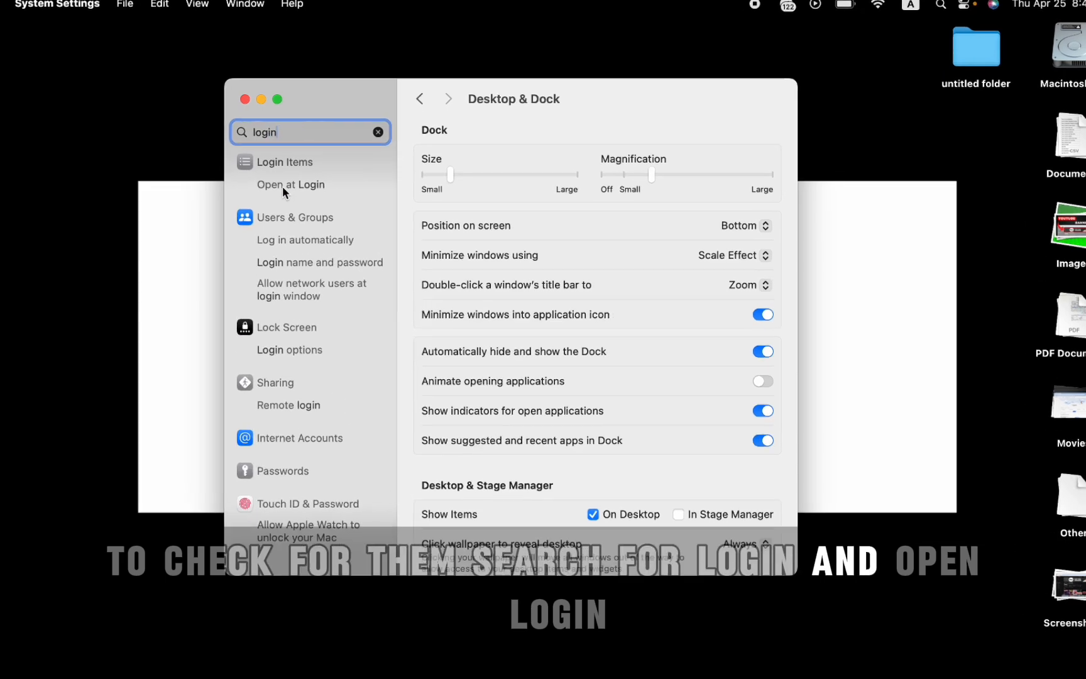
pyautogui.click(291, 185)
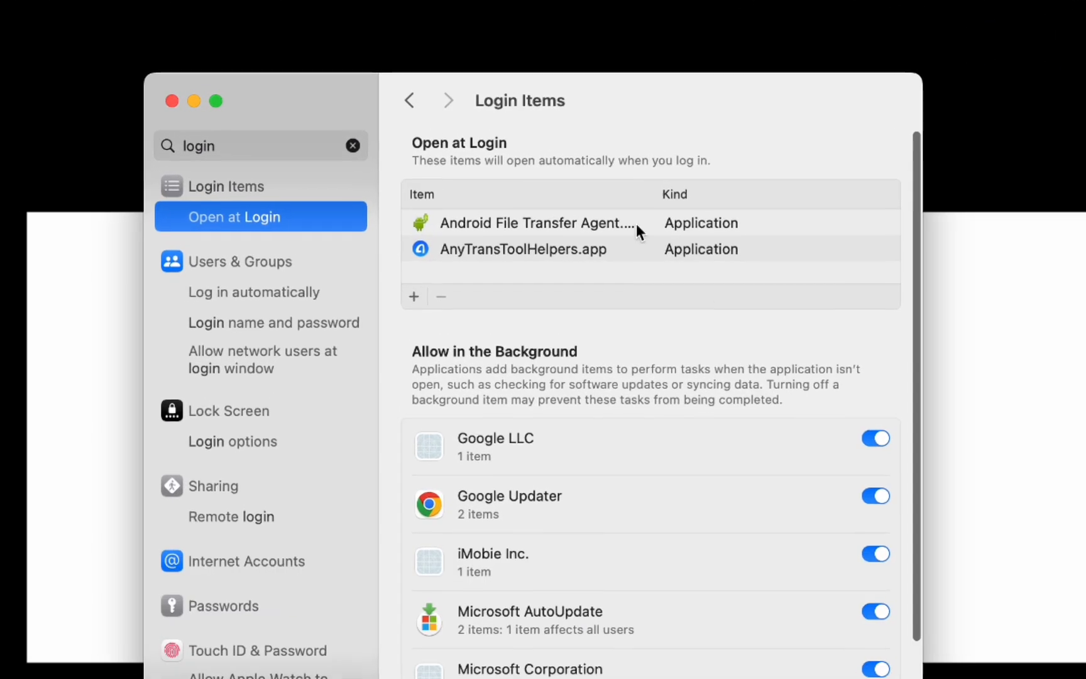
pyautogui.click(537, 223)
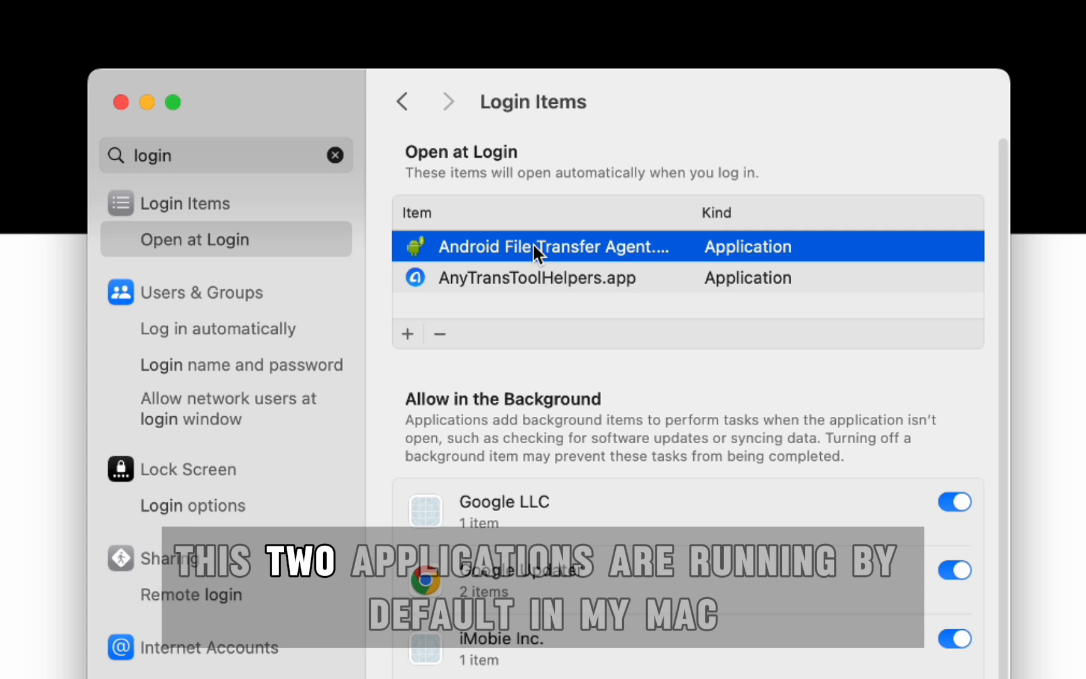
pyautogui.click(540, 277)
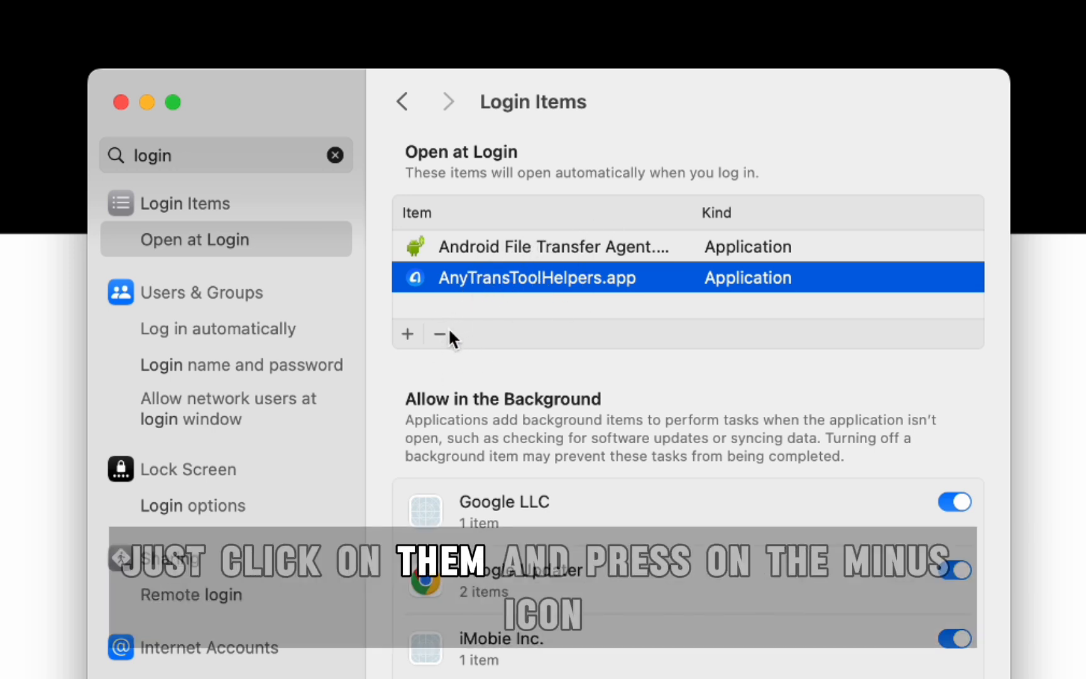
pyautogui.click(440, 334)
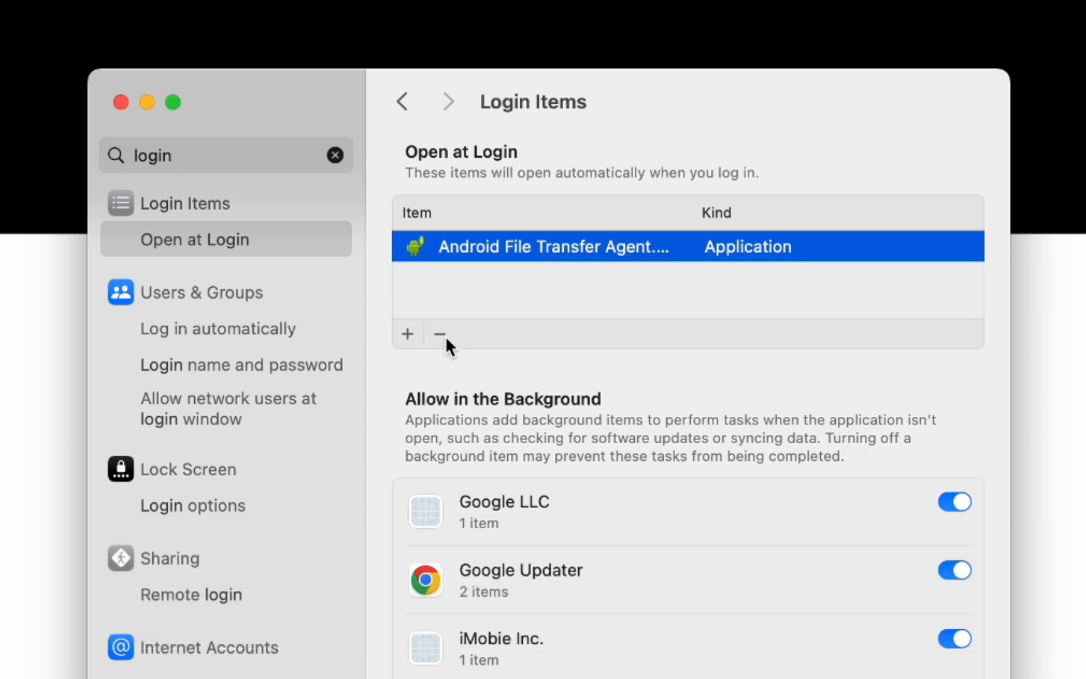
pyautogui.click(440, 335)
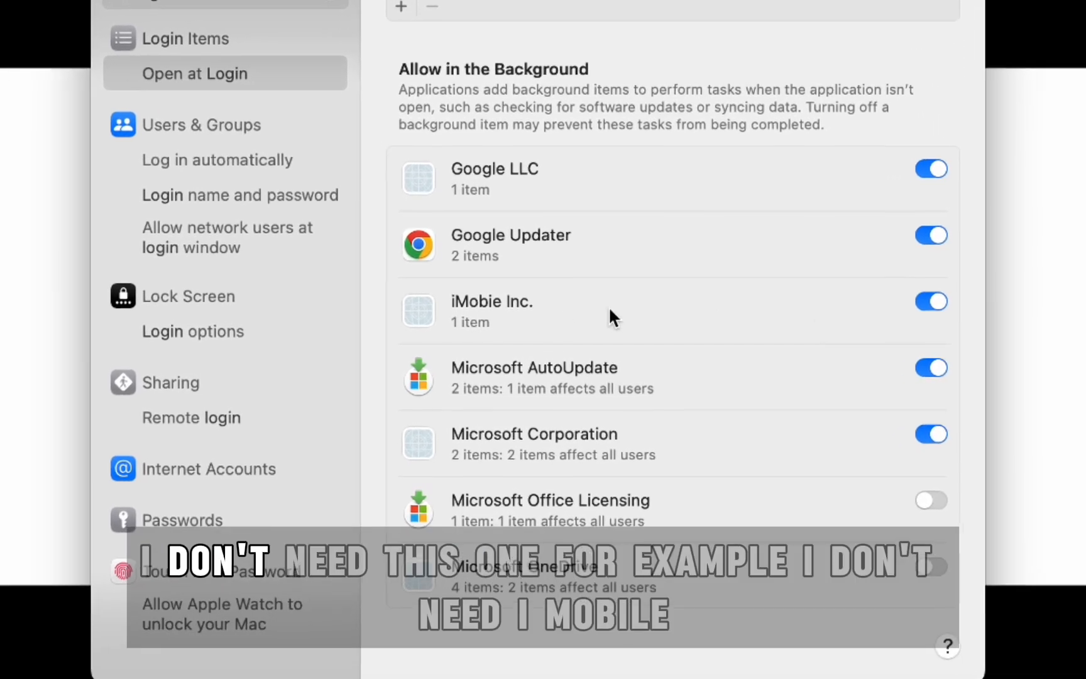
# - Disable background running for iMobie, Microsoft AutoUpdate and Microsoft Corporation, authorizing with the password
pyautogui.click(931, 301)
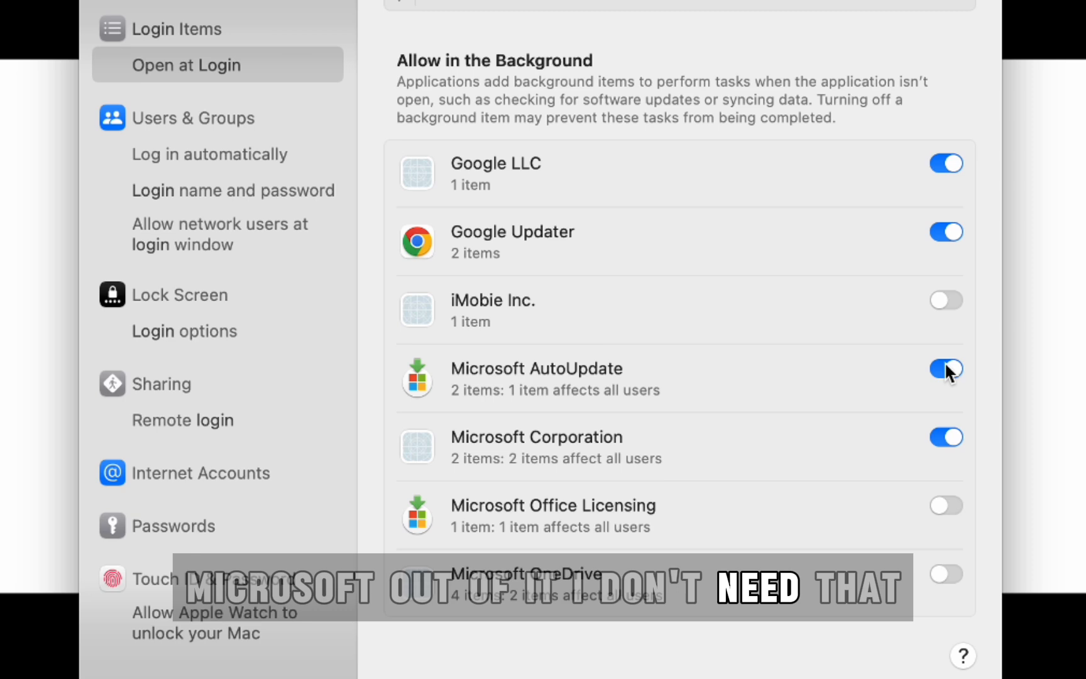
pyautogui.click(945, 369)
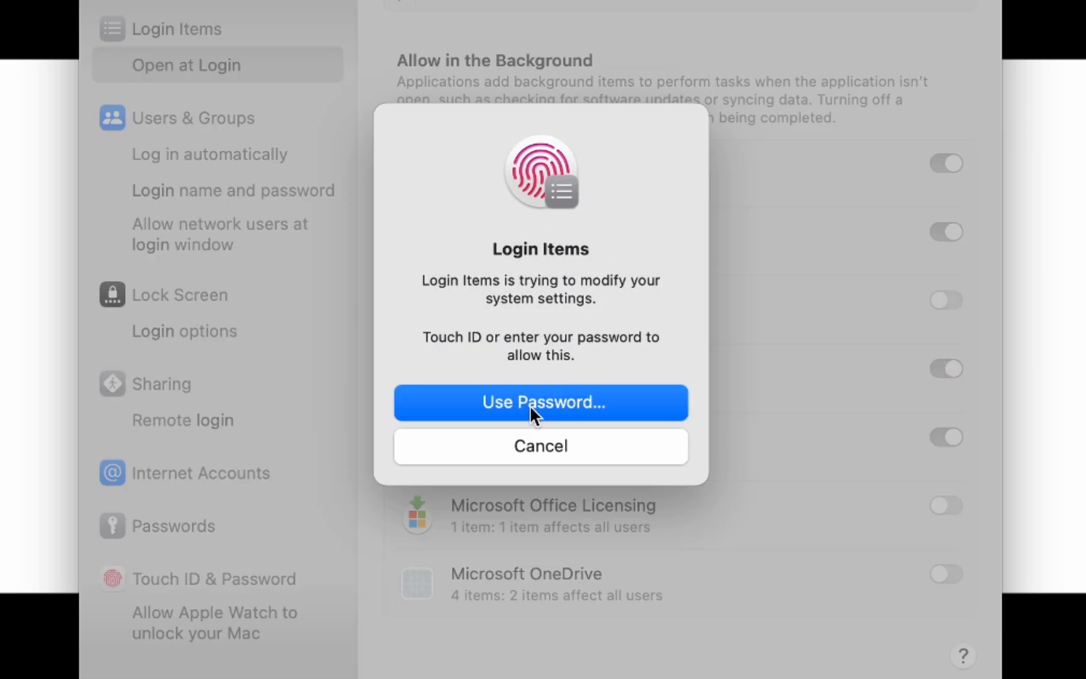
pyautogui.click(541, 402)
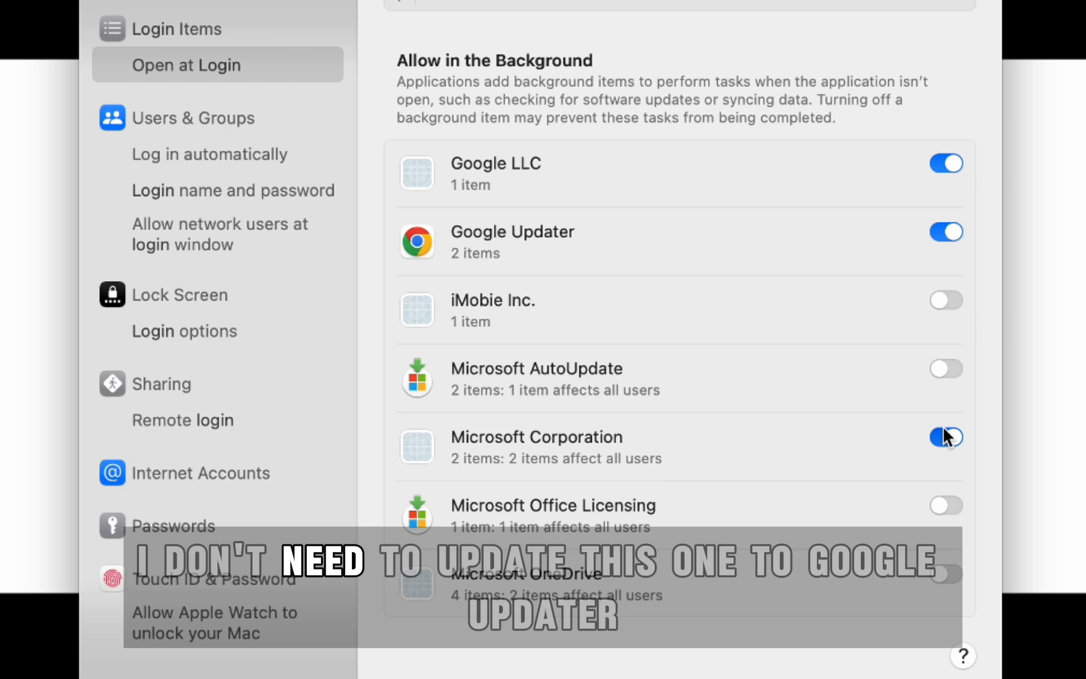
pyautogui.scroll(-3)
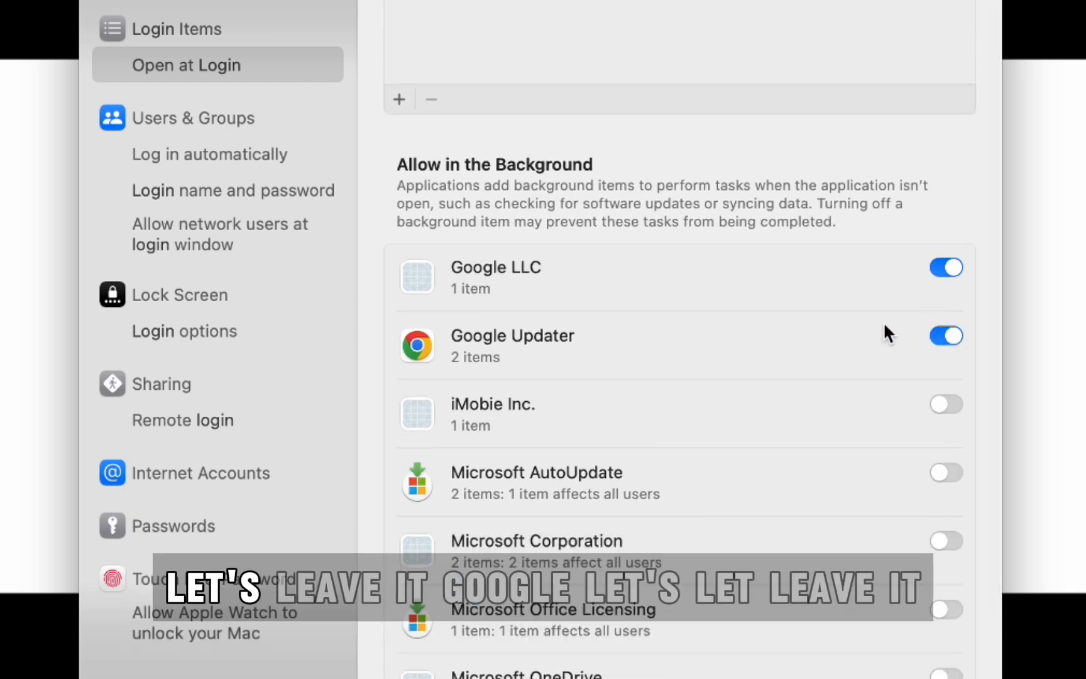
pyautogui.moveTo(834, 304)
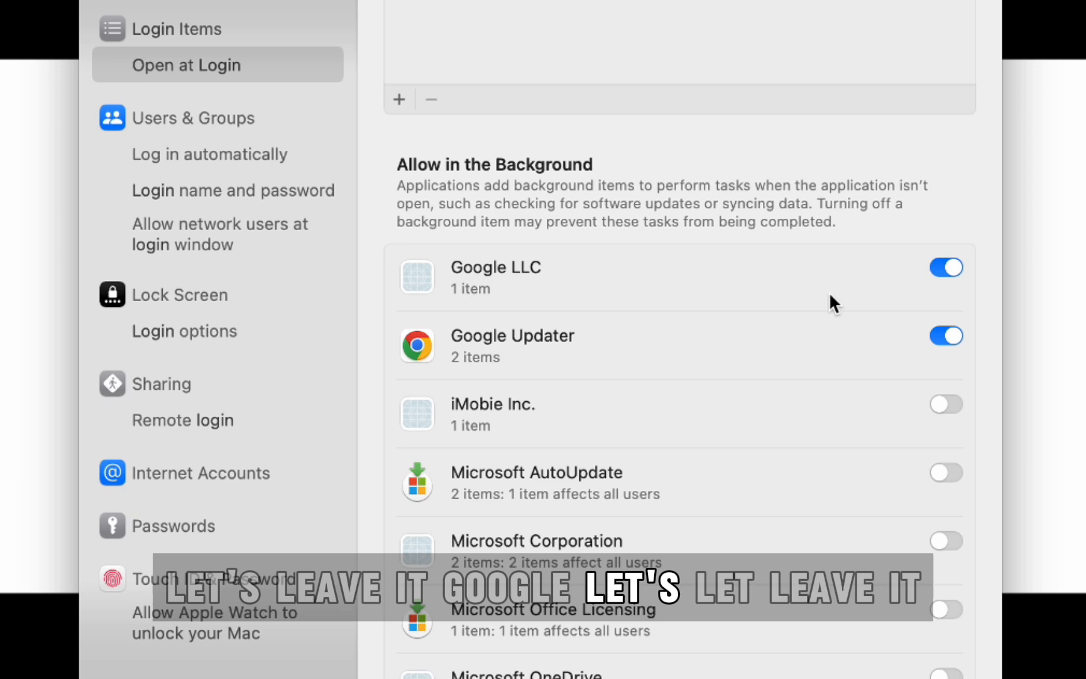
pyautogui.scroll(-3)
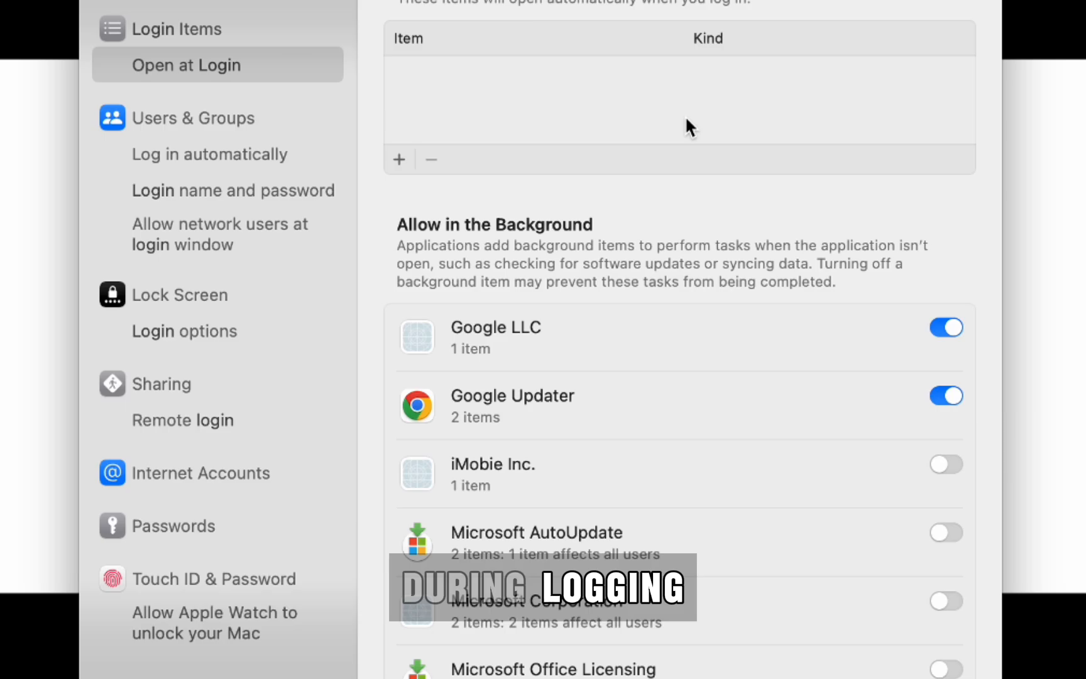
pyautogui.click(281, 241)
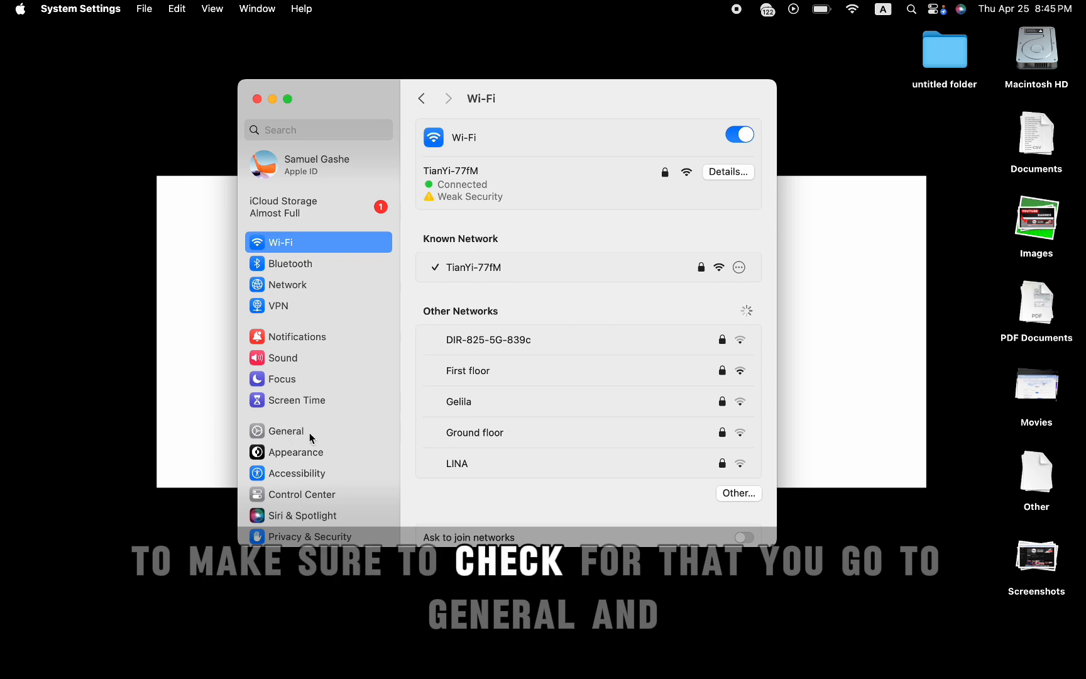
# - Show the Storage overview under General, listing Documents at about 213 GB
pyautogui.click(286, 430)
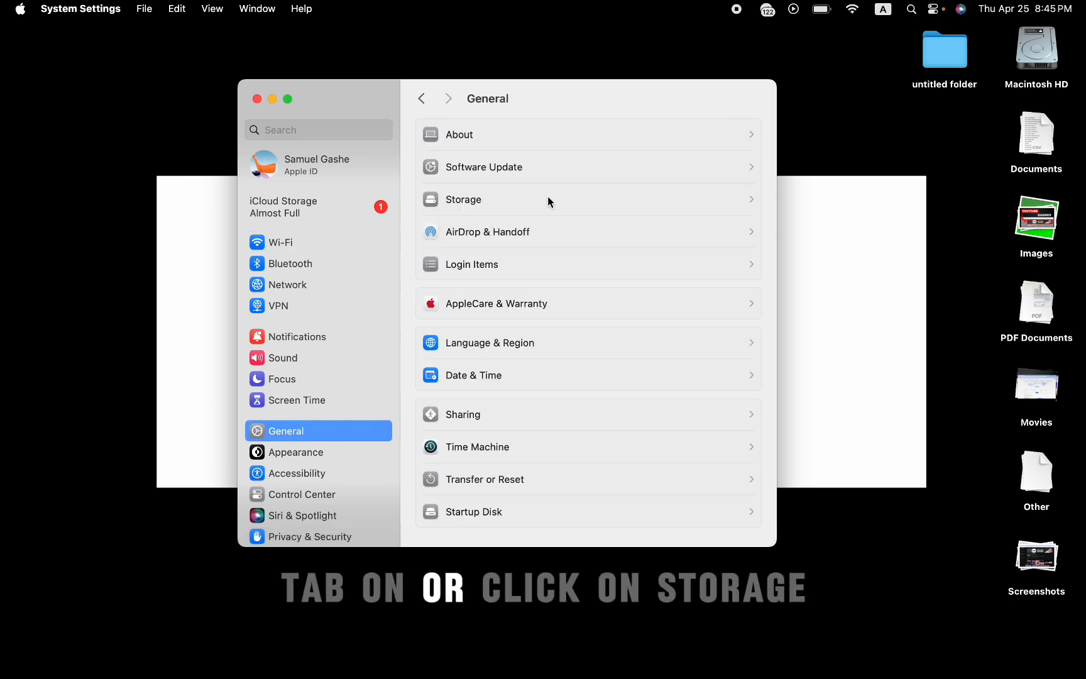
pyautogui.click(463, 200)
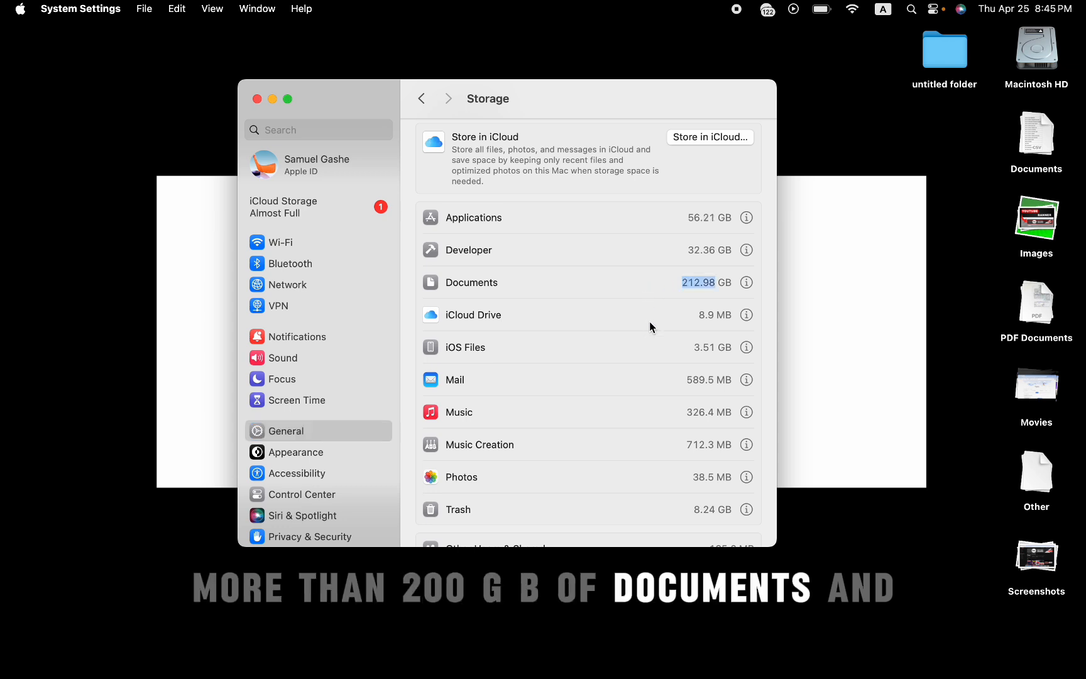
# - Under Documents' Large Files, permanently delete the Avatar, Black Panther and Justice League movies, shrinking Documents to 199.22 GB
pyautogui.scroll(-3)
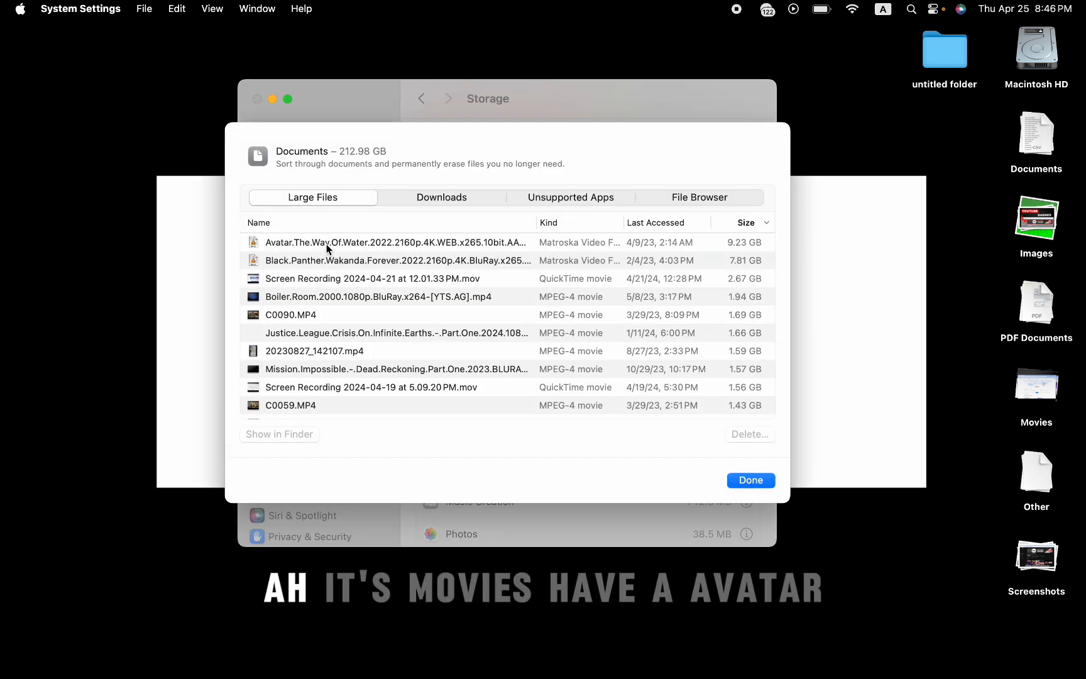
pyautogui.click(394, 242)
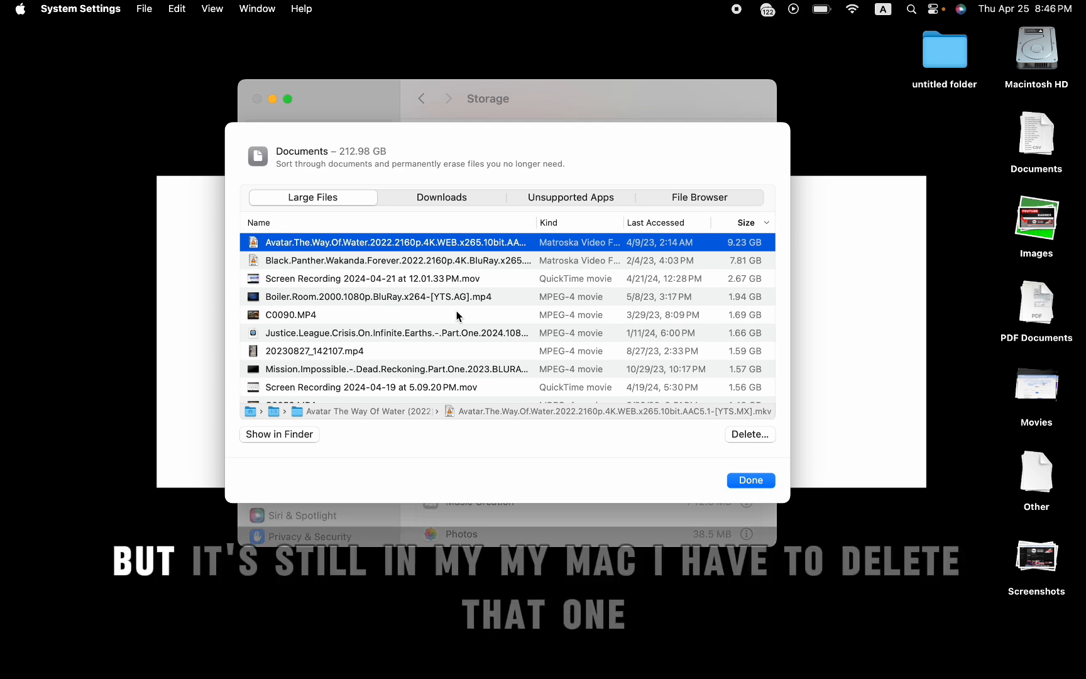
pyautogui.moveTo(361, 286)
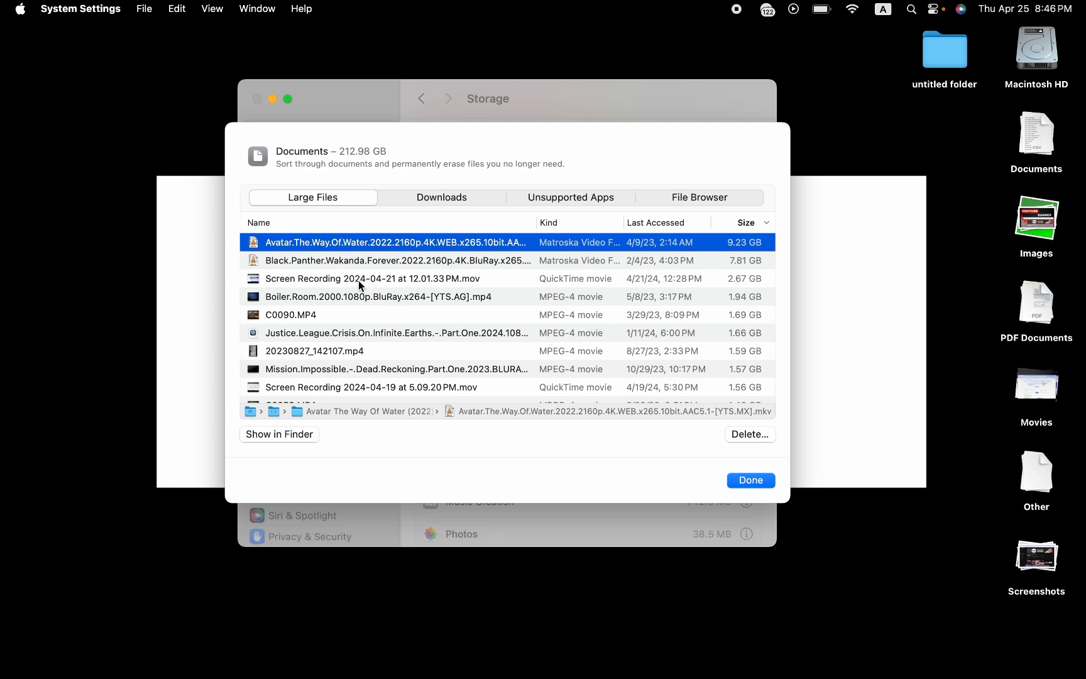
pyautogui.moveTo(755, 442)
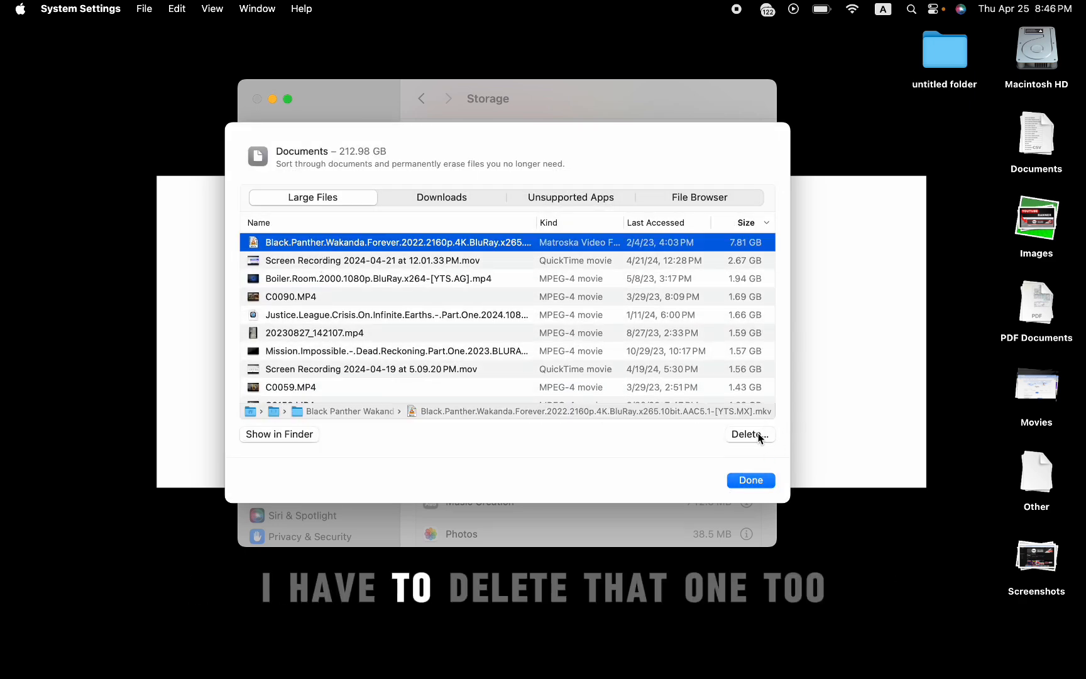
pyautogui.click(750, 434)
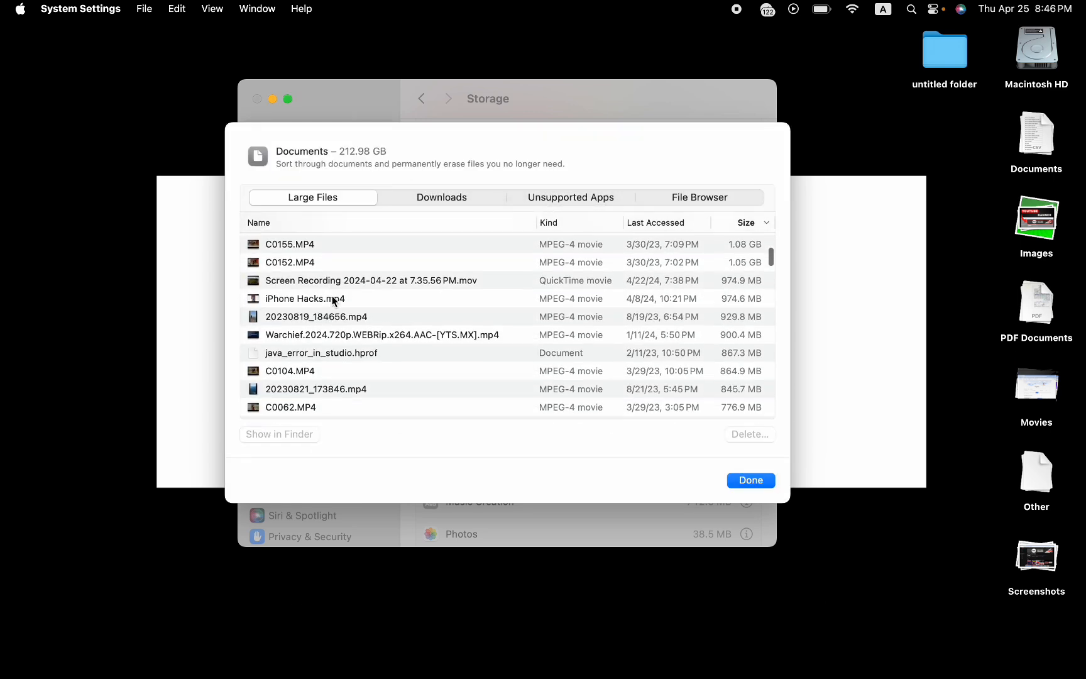
pyautogui.click(396, 296)
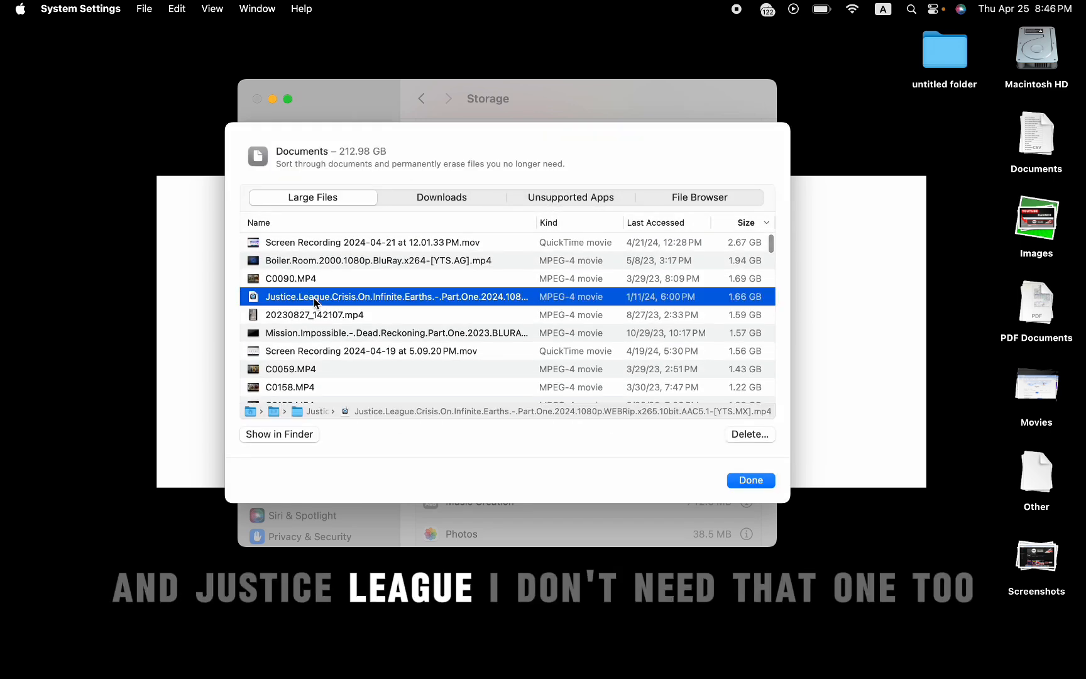
pyautogui.click(750, 434)
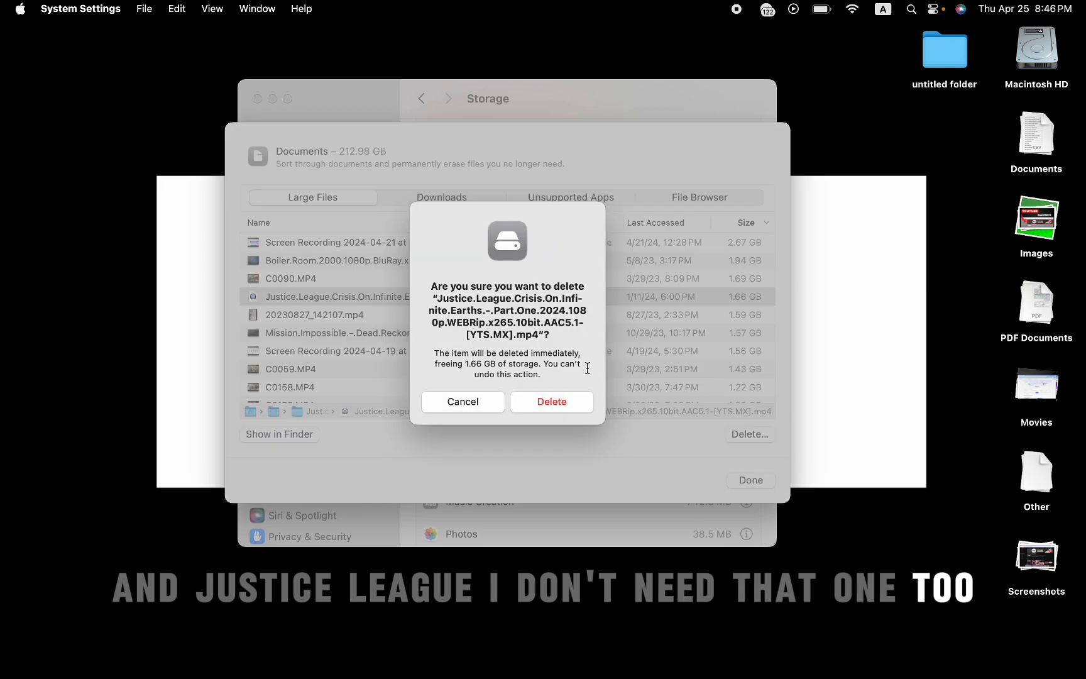
pyautogui.click(552, 402)
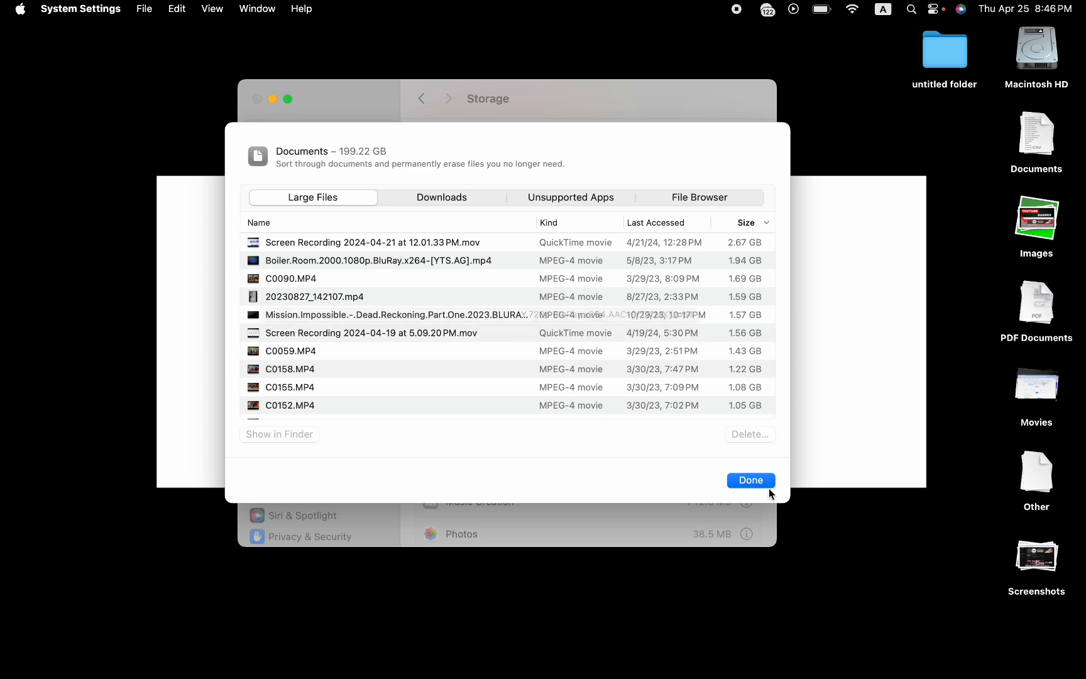
pyautogui.click(751, 479)
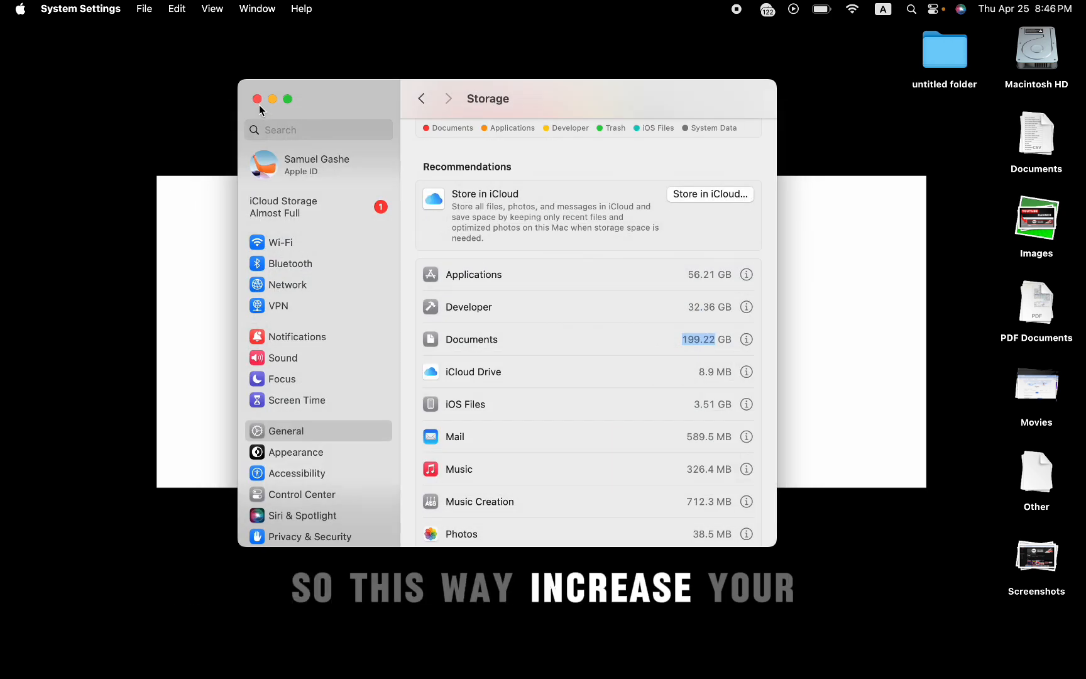
# - Close System Settings and bring up the Apple menu's sleep and restart options
pyautogui.click(258, 98)
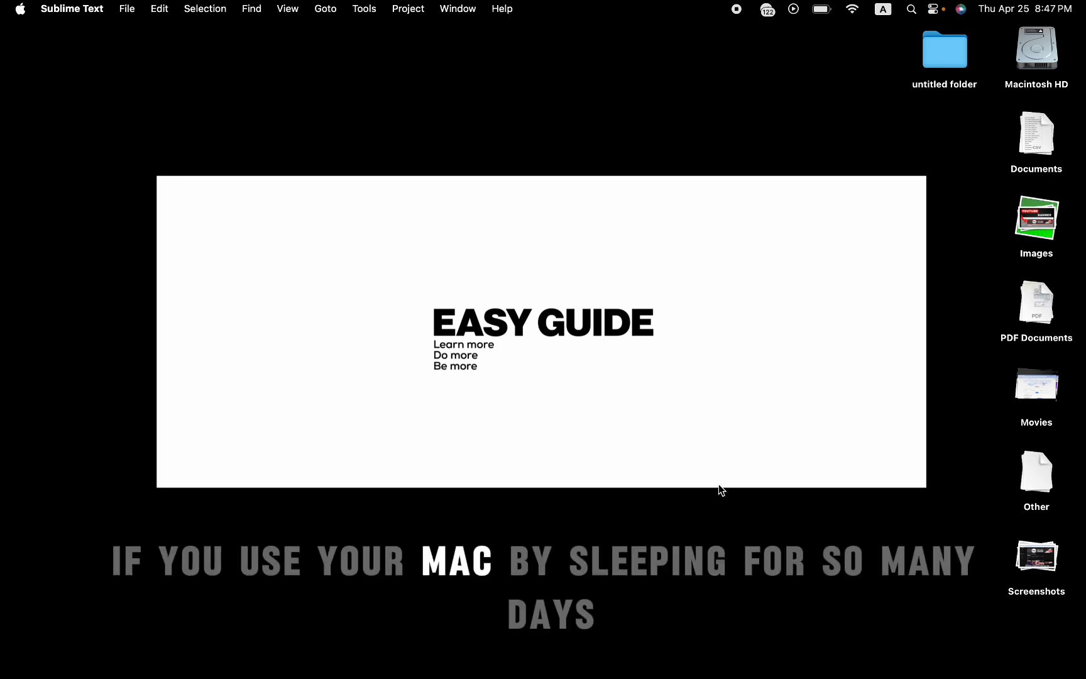
pyautogui.click(20, 8)
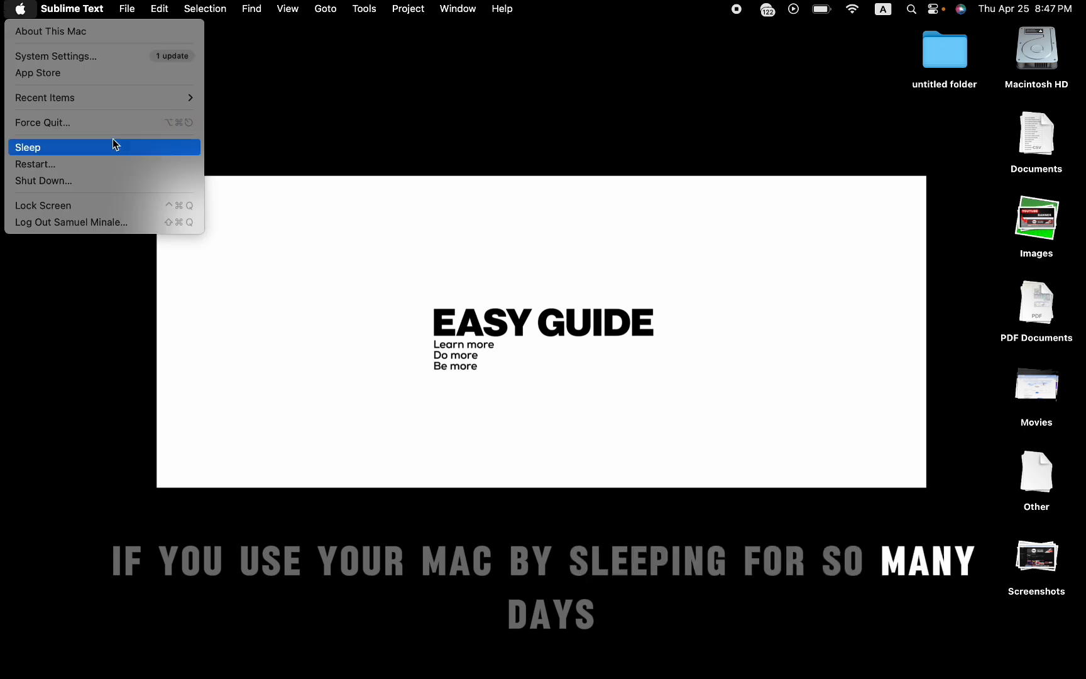